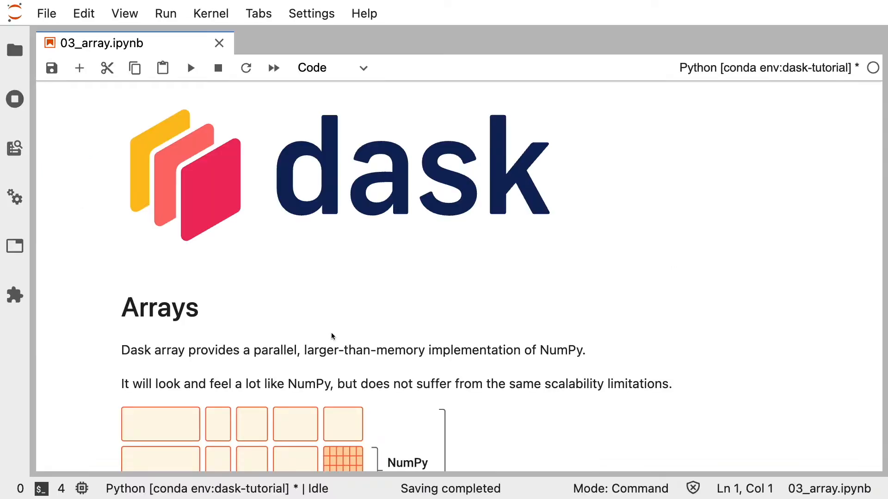
pyautogui.moveTo(155, 126)
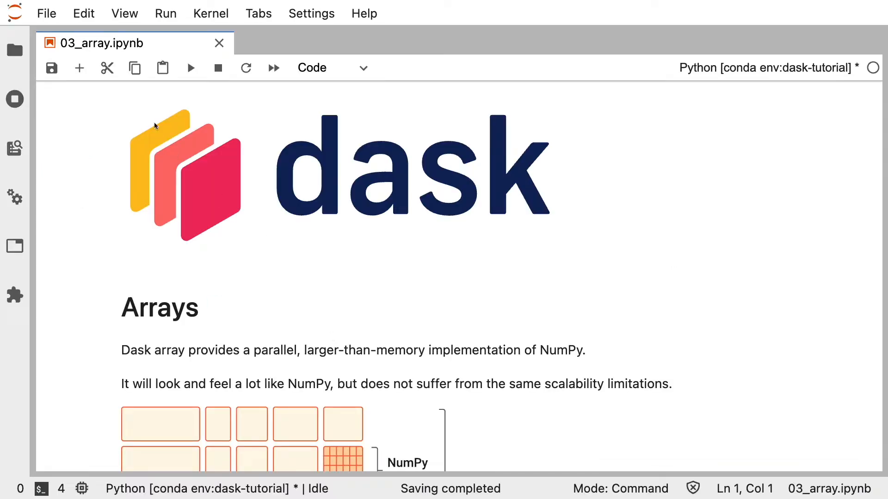
pyautogui.moveTo(463, 210)
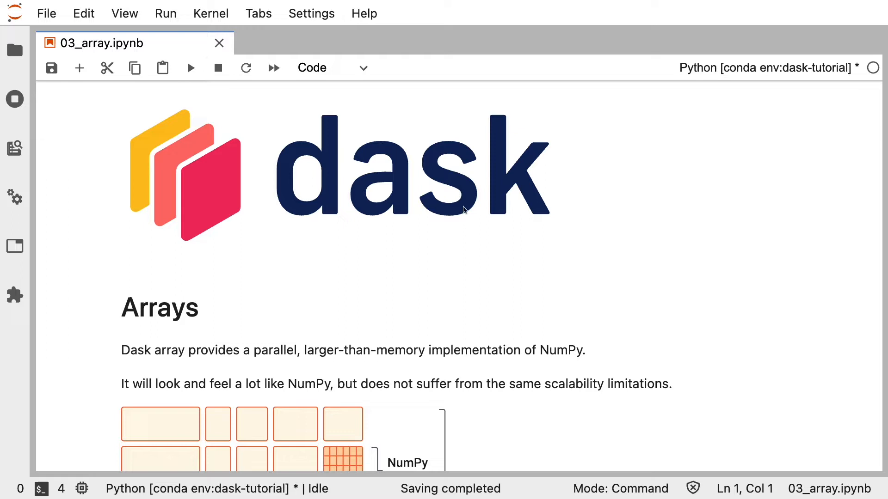
pyautogui.moveTo(657, 325)
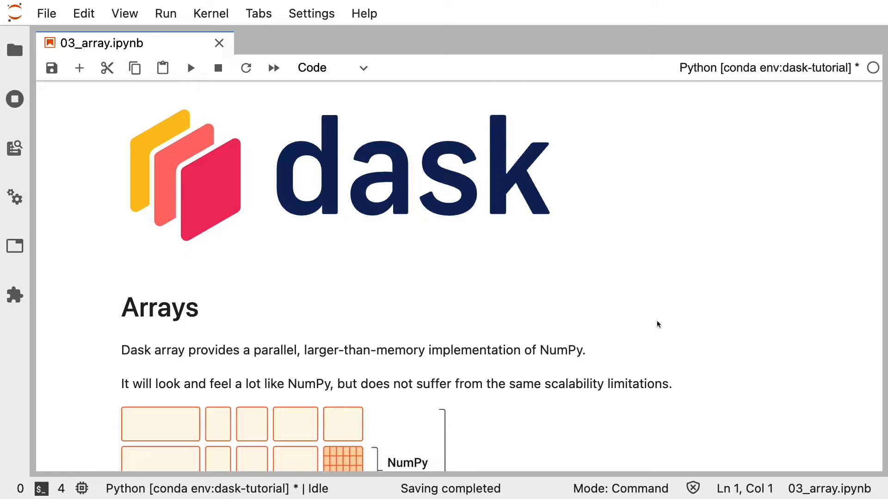
# - Scroll through the blocked-sum %%time cell output showing the billion-element total and wall time
pyautogui.scroll(-3)
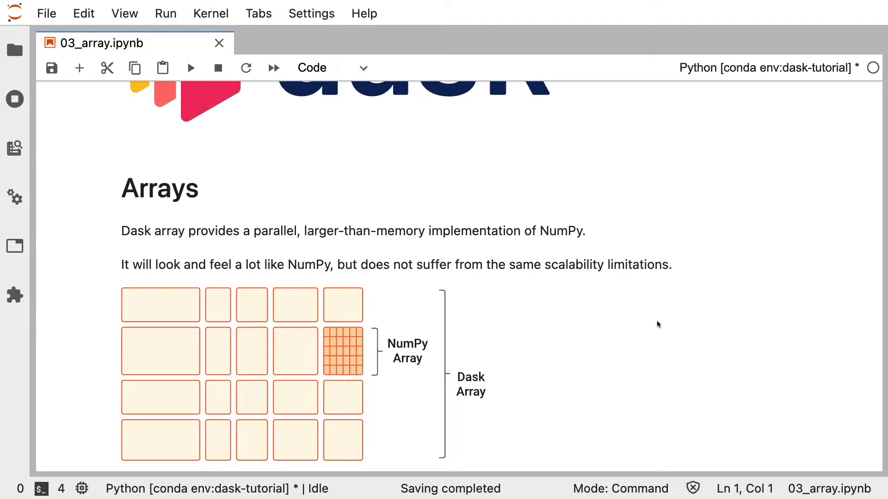
pyautogui.scroll(-3)
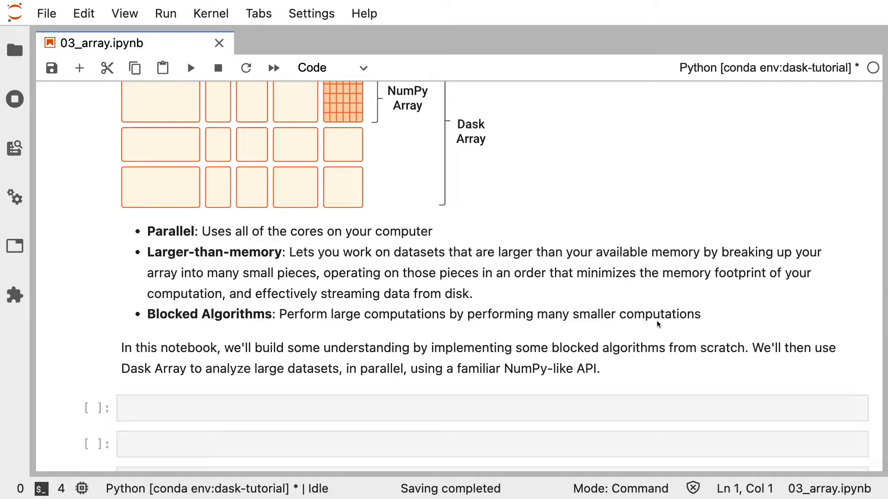
pyautogui.scroll(-3)
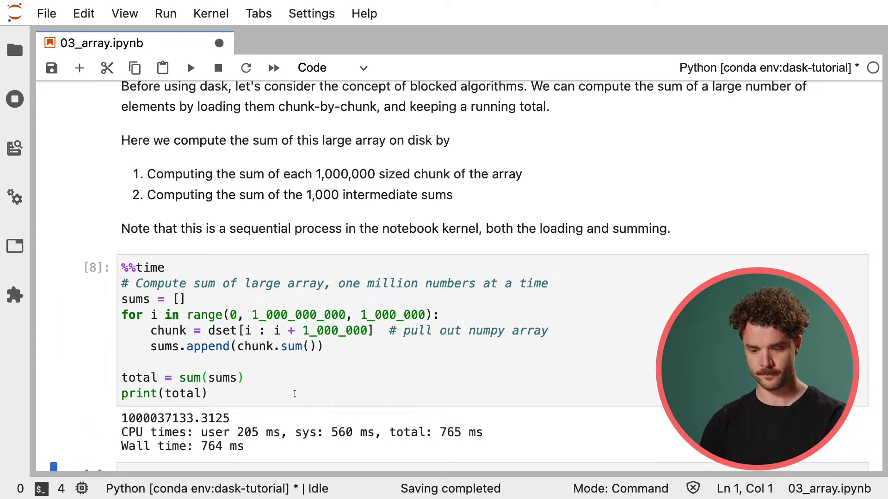
pyautogui.scroll(-3)
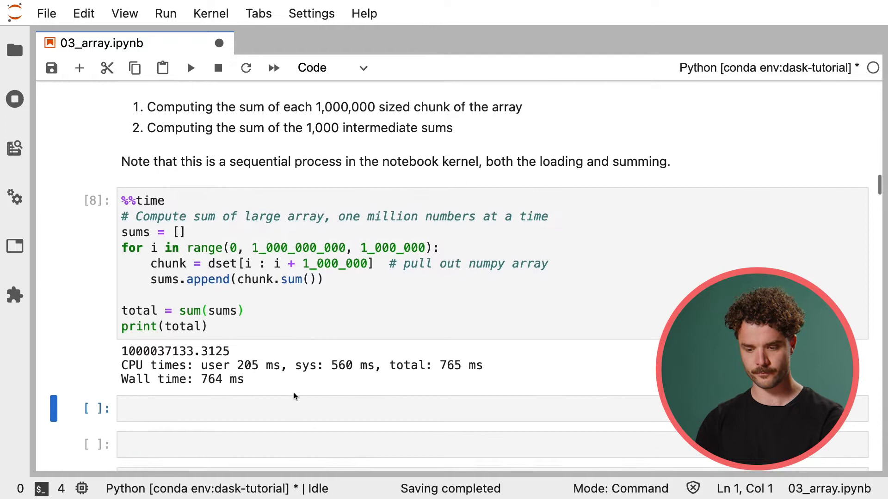
pyautogui.scroll(-3)
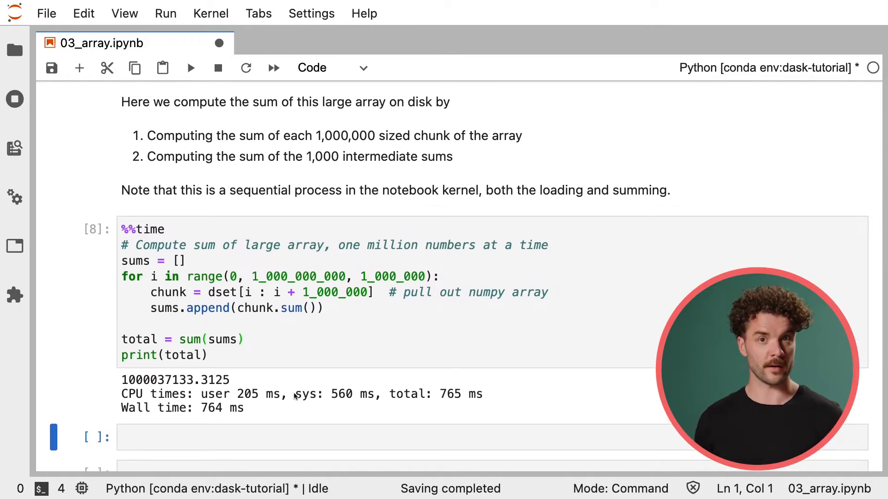
pyautogui.scroll(-3)
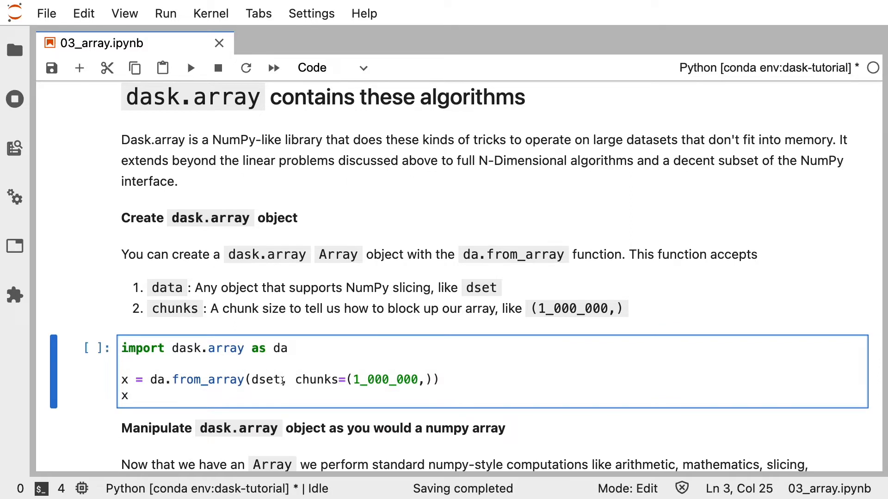
# - Run da.from_array in million-element chunks and x.sum(), showing the lazy 2335-task result
pyautogui.doubleClick(267, 380)
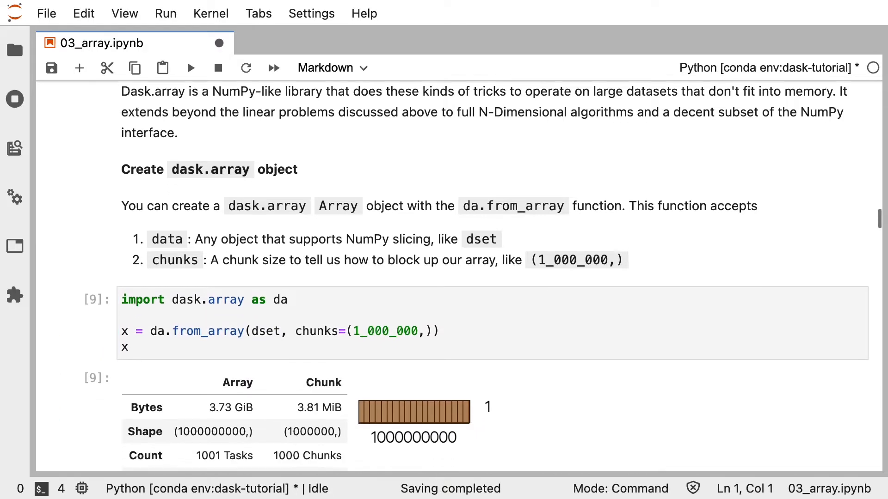
pyautogui.scroll(-3)
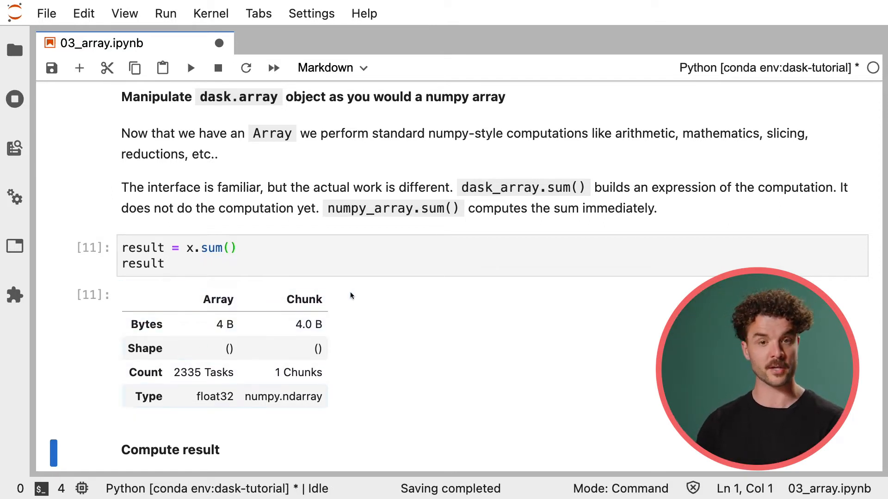
pyautogui.moveTo(421, 329)
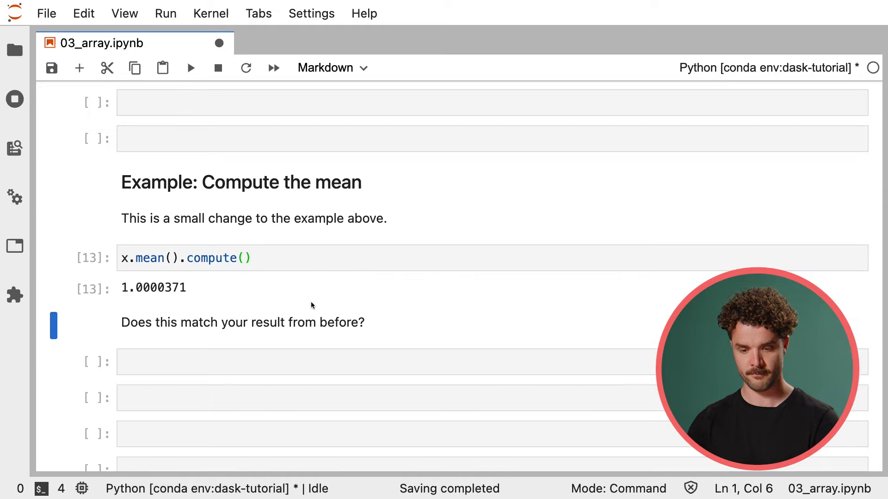
# - Compute x.mean() and x.std(), showing 1.0000371 and 1.0000457
pyautogui.scroll(-3)
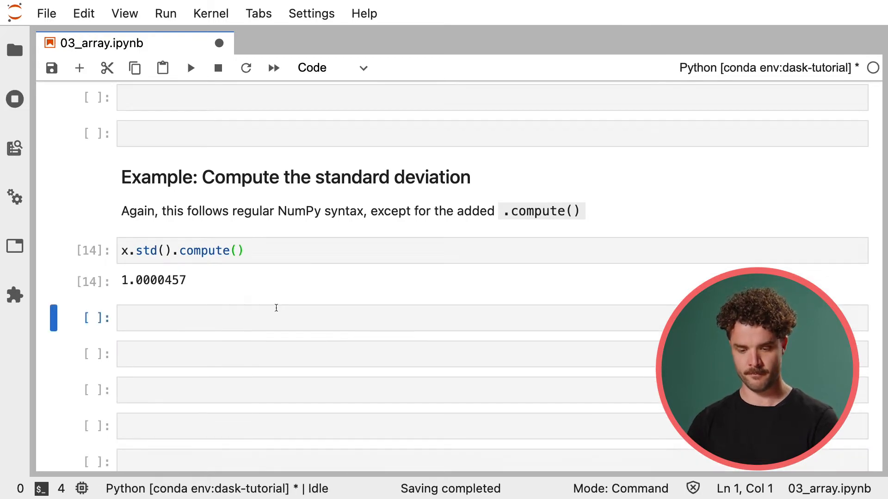
# - Run the weather prep script and load the h5py 't2m' datasets of shape (5760, 11520)
pyautogui.scroll(-3)
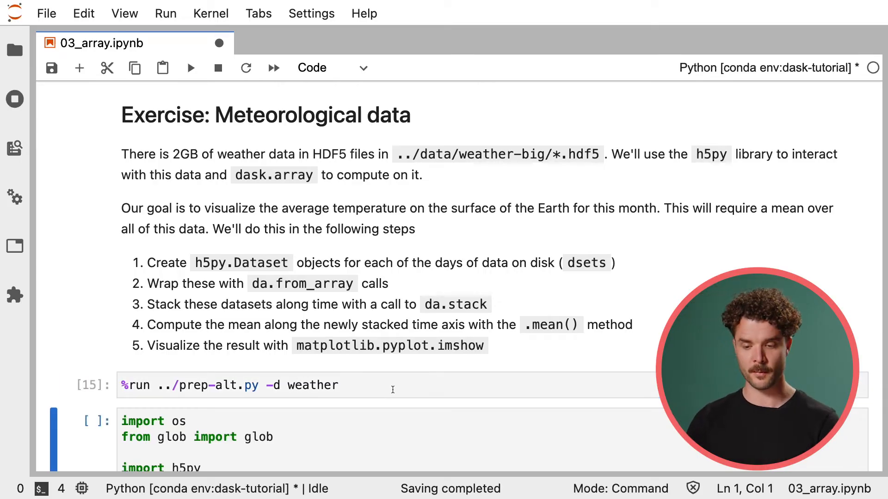
pyautogui.scroll(-3)
pyautogui.write('type(dset)')
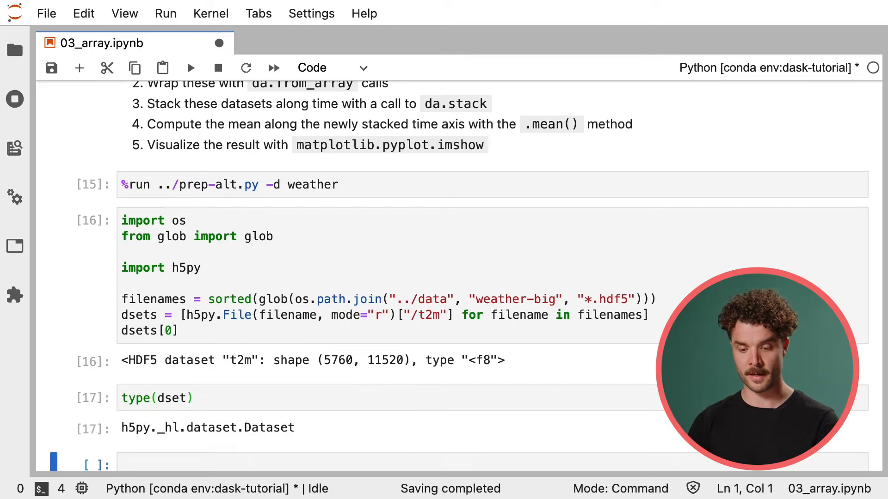
pyautogui.scroll(-3)
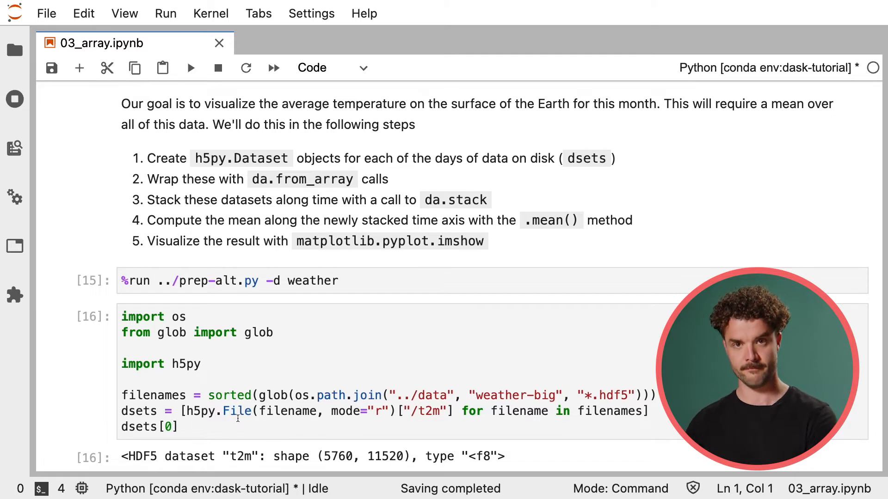
# - Solve Exercise 1 with a da.from_array list comprehension giving (500, 500)-chunked arrays
pyautogui.scroll(-3)
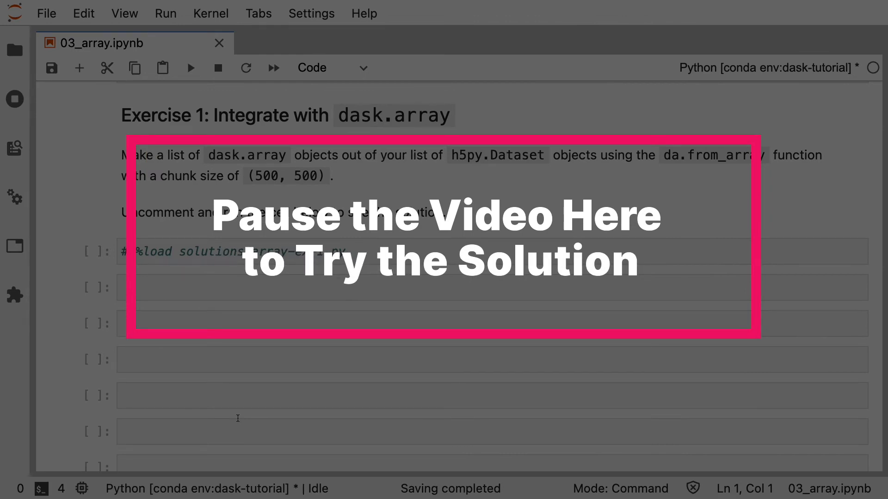
pyautogui.click(232, 251)
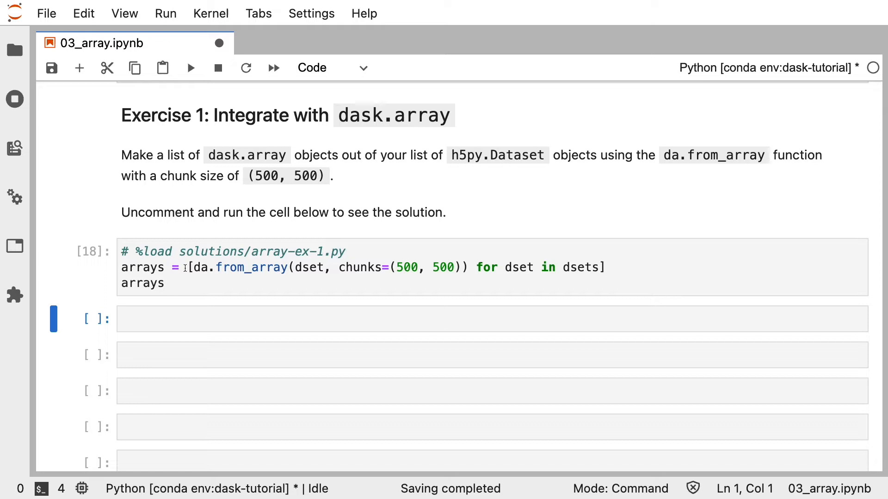
pyautogui.click(196, 268)
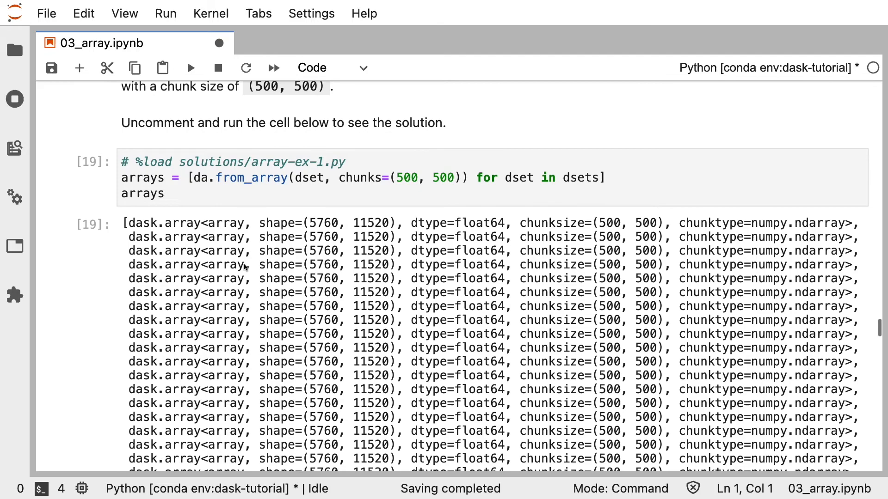
pyautogui.moveTo(202, 281)
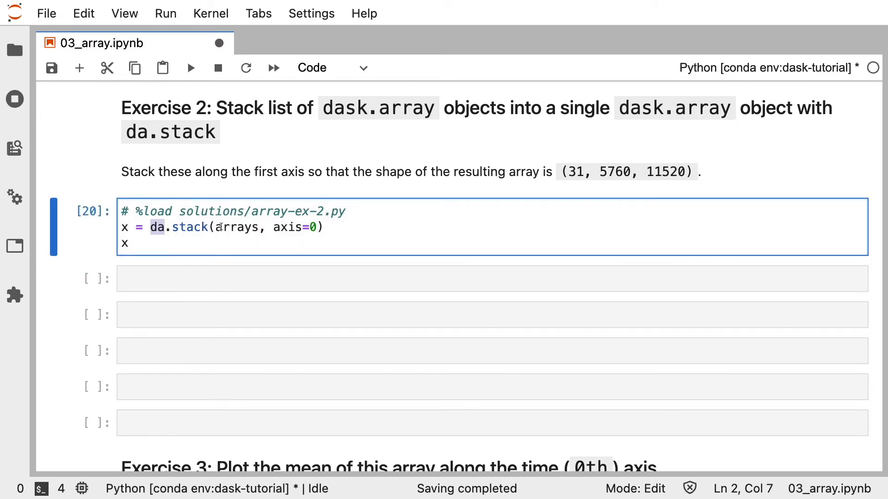
# - Solve Exercise 2 with x = da.stack(arrays, axis=0), a 15.33 GiB (31, 5760, 11520) array
pyautogui.doubleClick(236, 227)
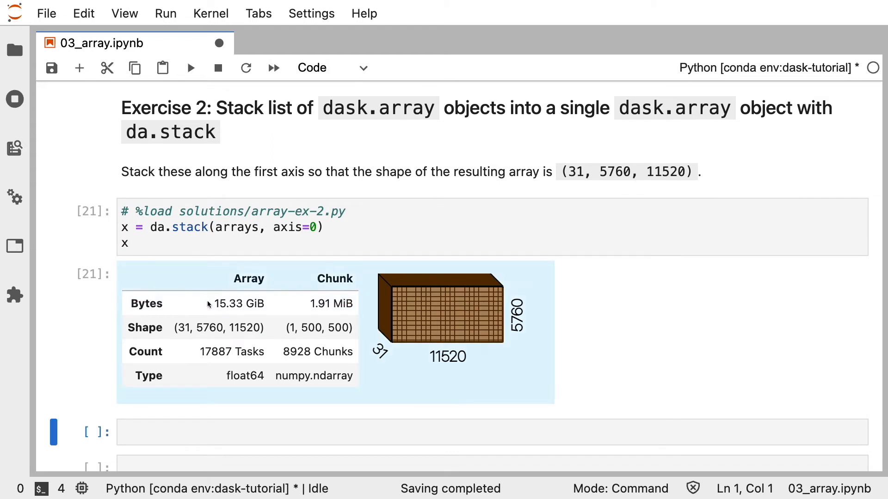
pyautogui.moveTo(229, 322)
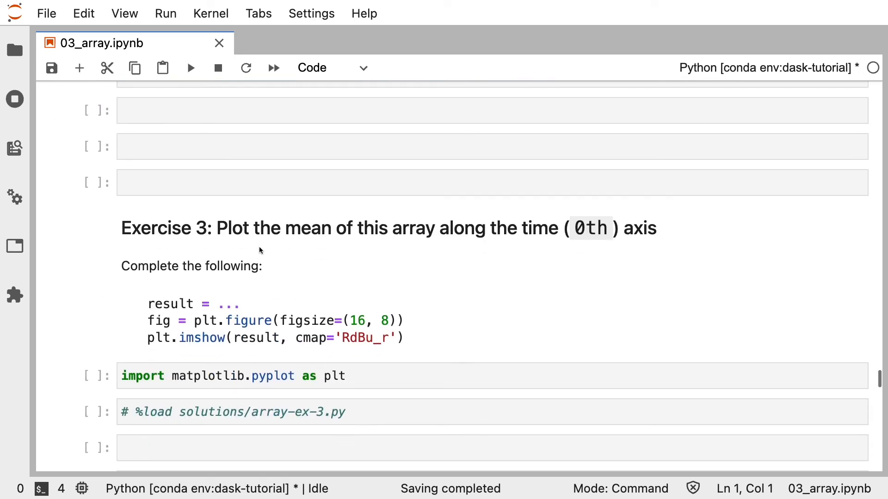
# - Solve Exercise 3: result = x.mean(axis=0) shown as a 16 by 8 RdBu_r imshow figure
pyautogui.scroll(-3)
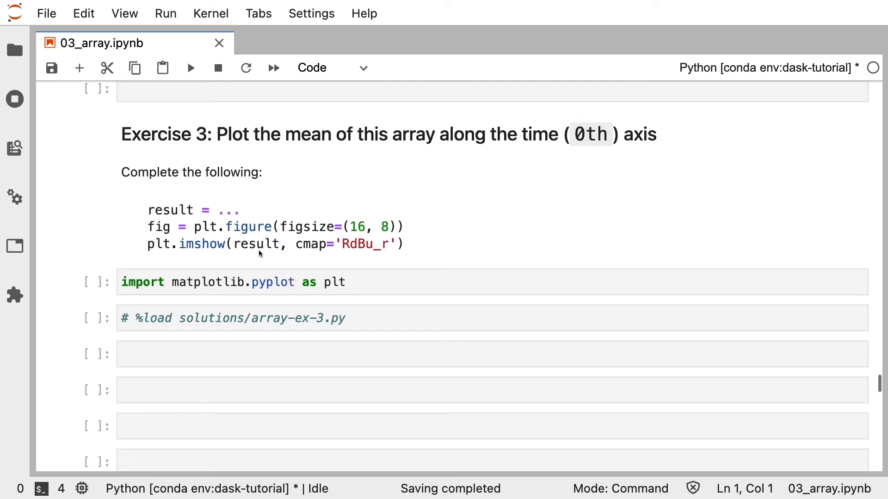
pyautogui.scroll(3)
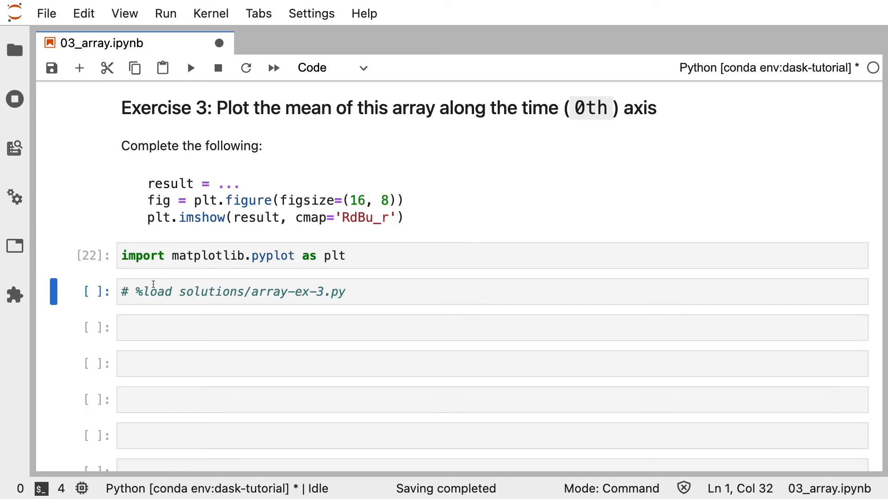
pyautogui.click(136, 292)
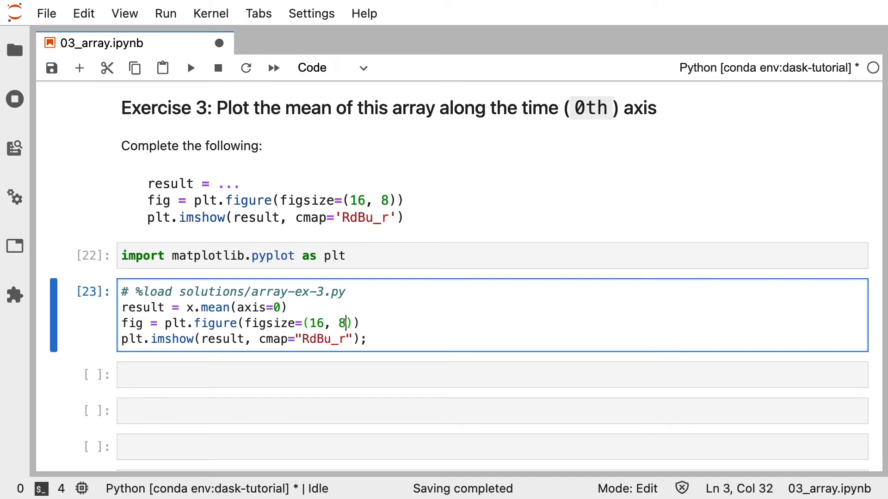
pyautogui.press('shift+Enter')
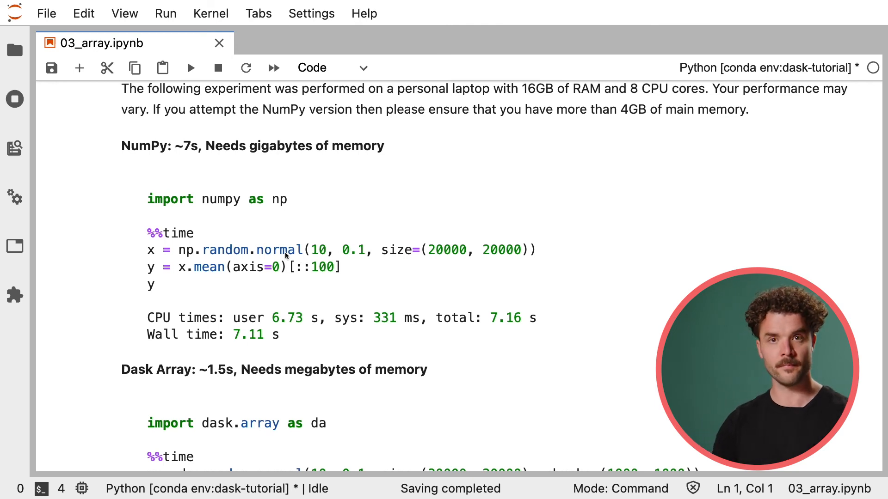
pyautogui.moveTo(261, 253)
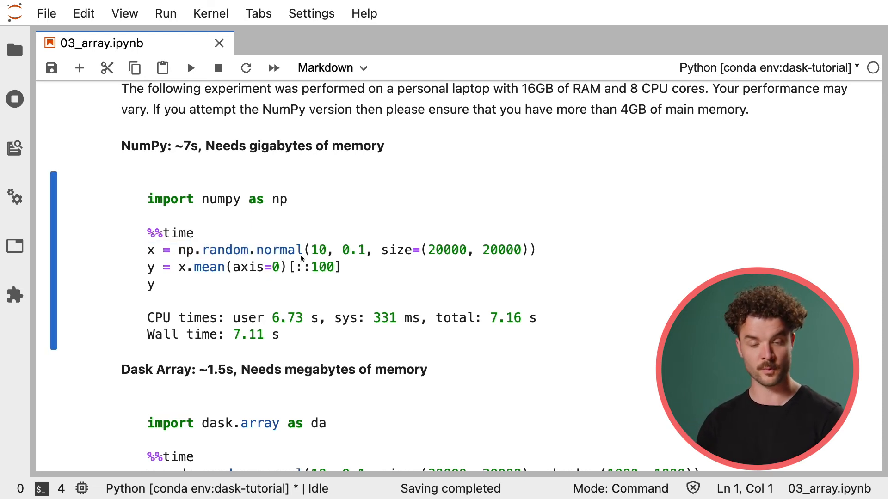
pyautogui.moveTo(324, 262)
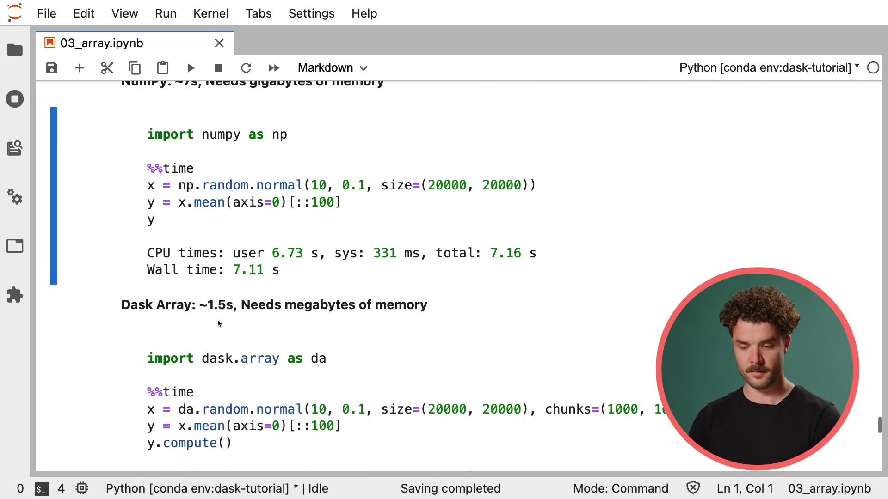
pyautogui.scroll(-3)
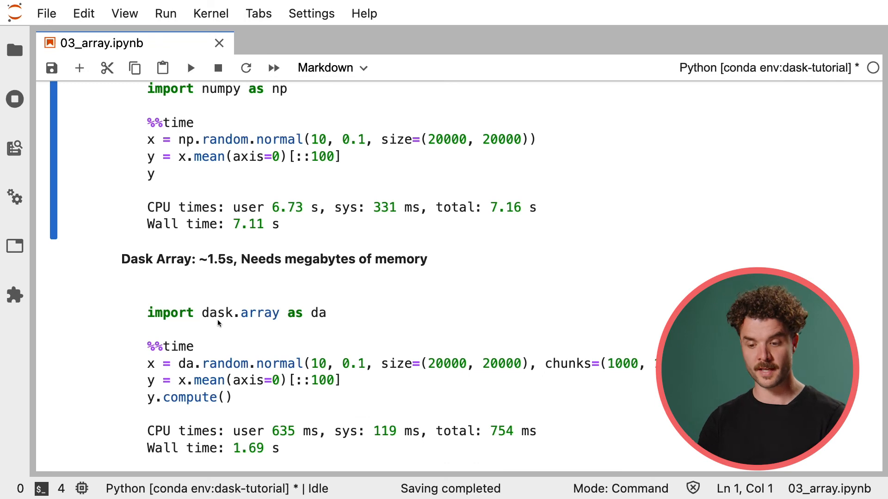
pyautogui.doubleClick(218, 259)
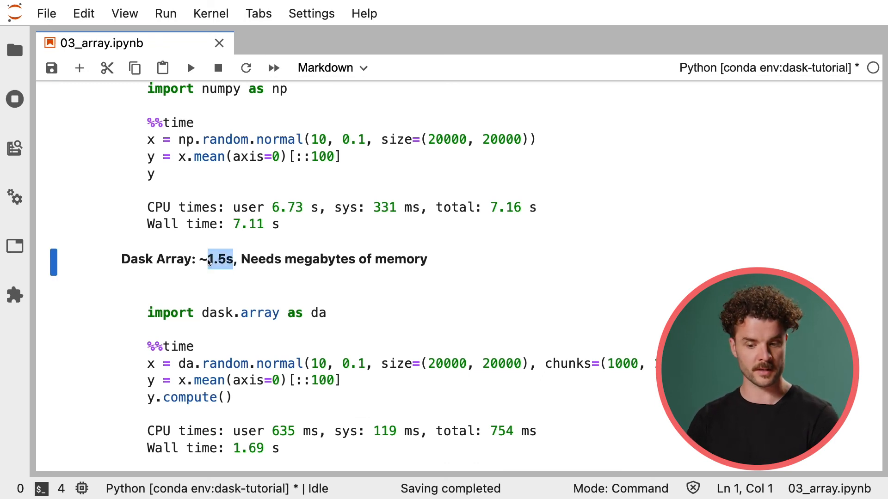
pyautogui.moveTo(284, 261)
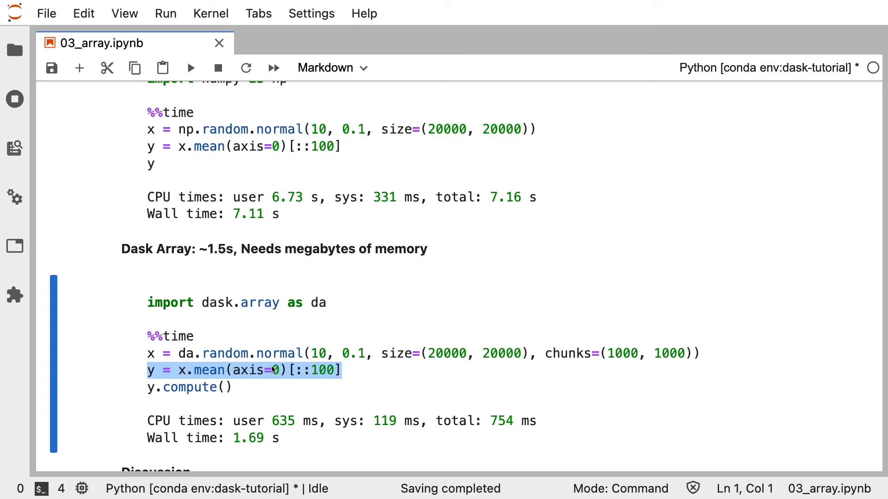
pyautogui.click(276, 370)
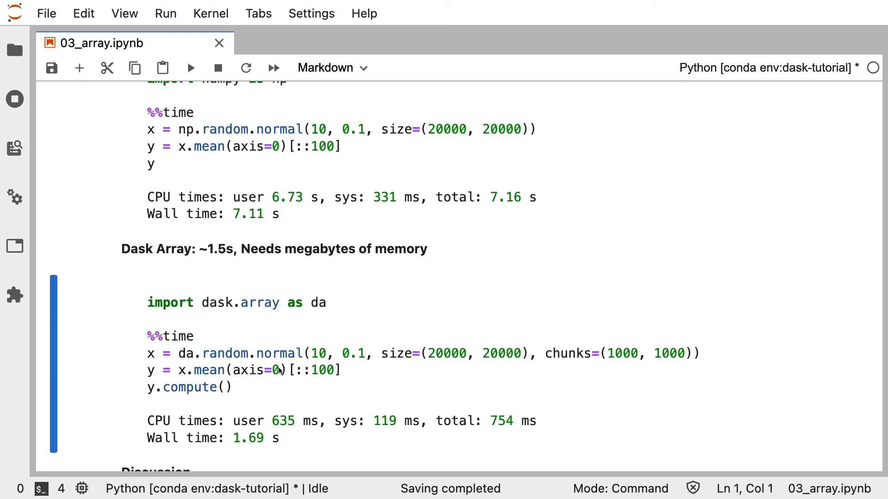
pyautogui.moveTo(276, 382)
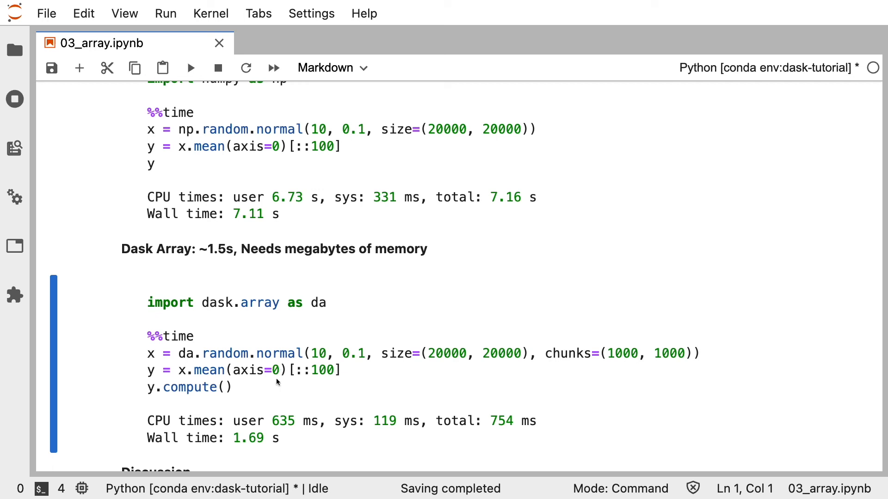
pyautogui.moveTo(286, 442)
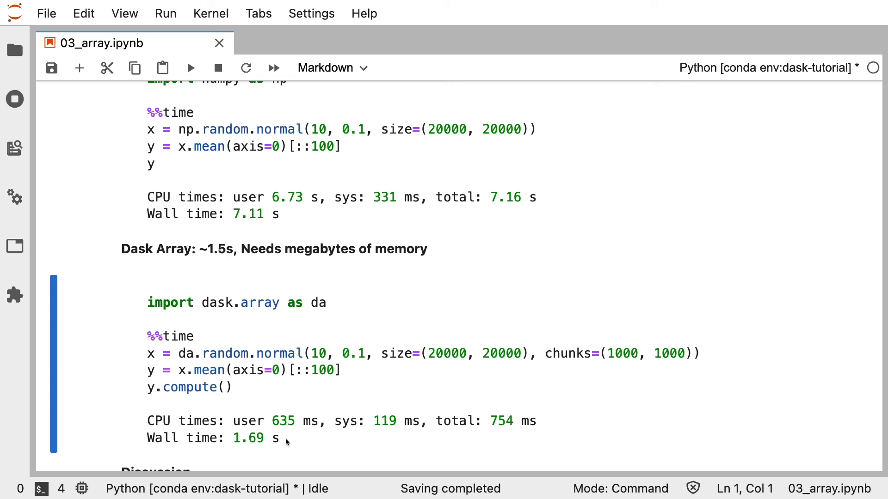